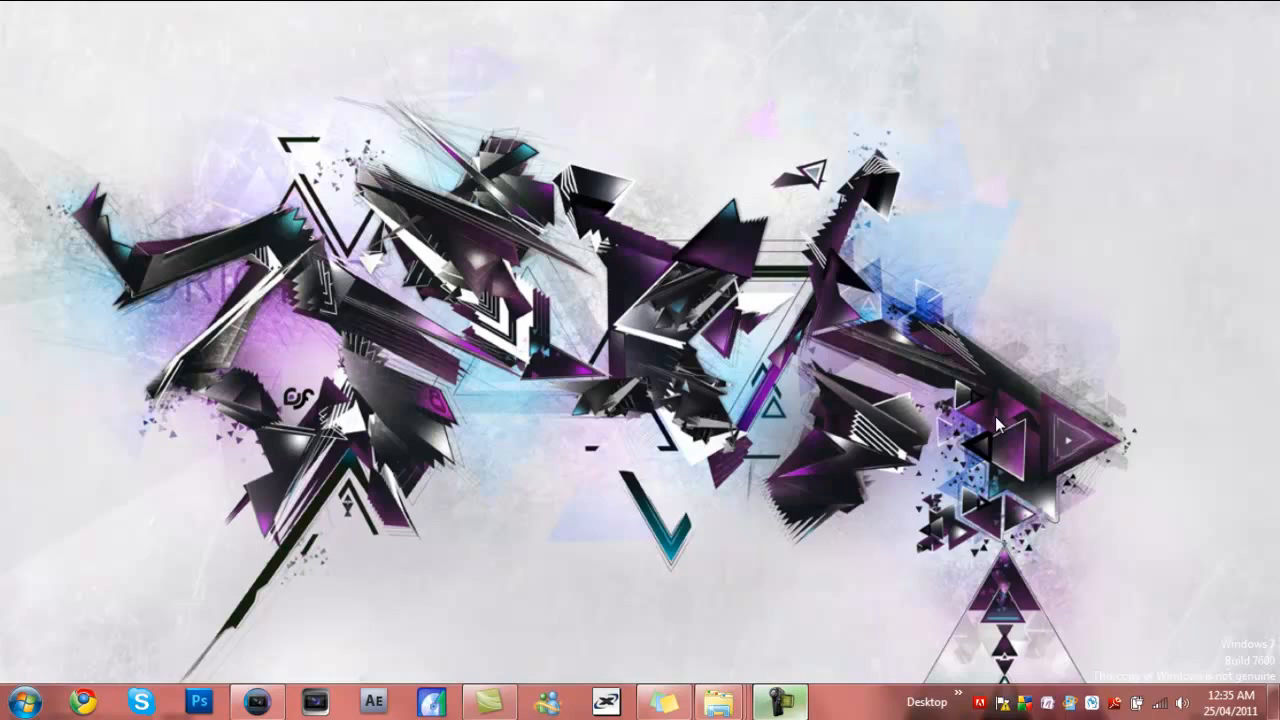
mouse_move(612, 448)
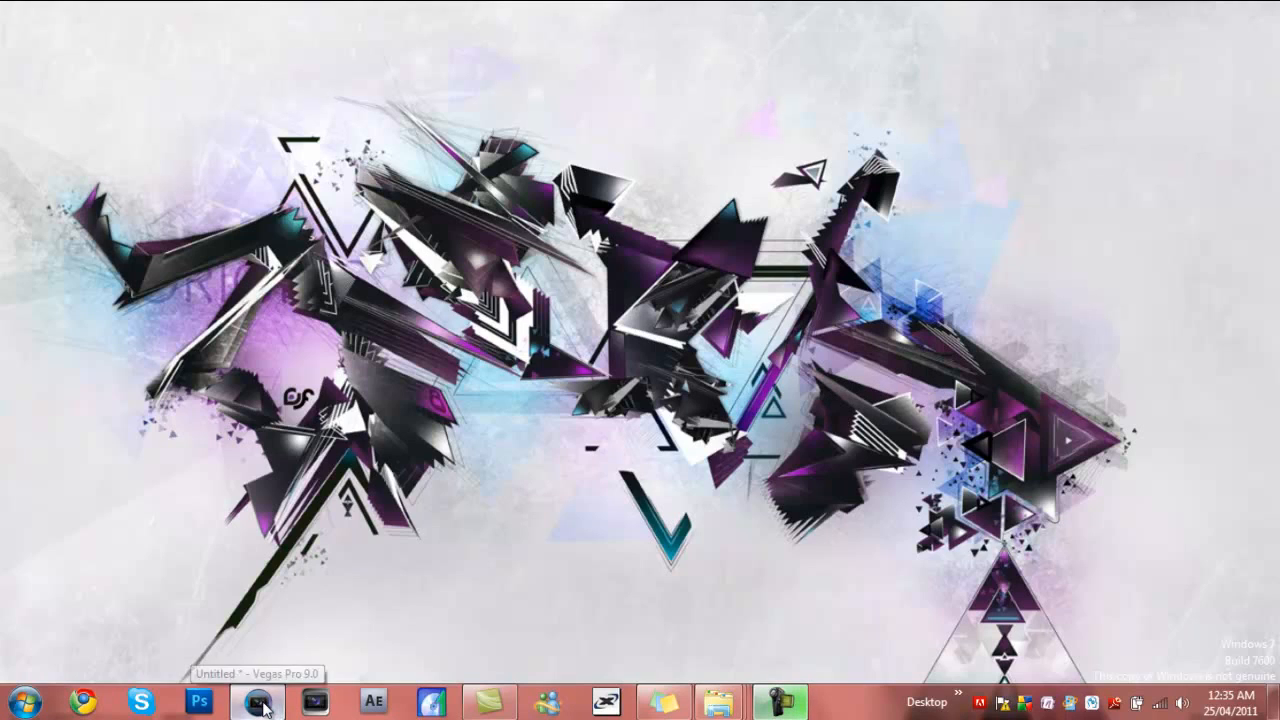
Step: Bring the Vegas project back on screen to arrange the FireRing track above the gunfire footage
left_click(256, 700)
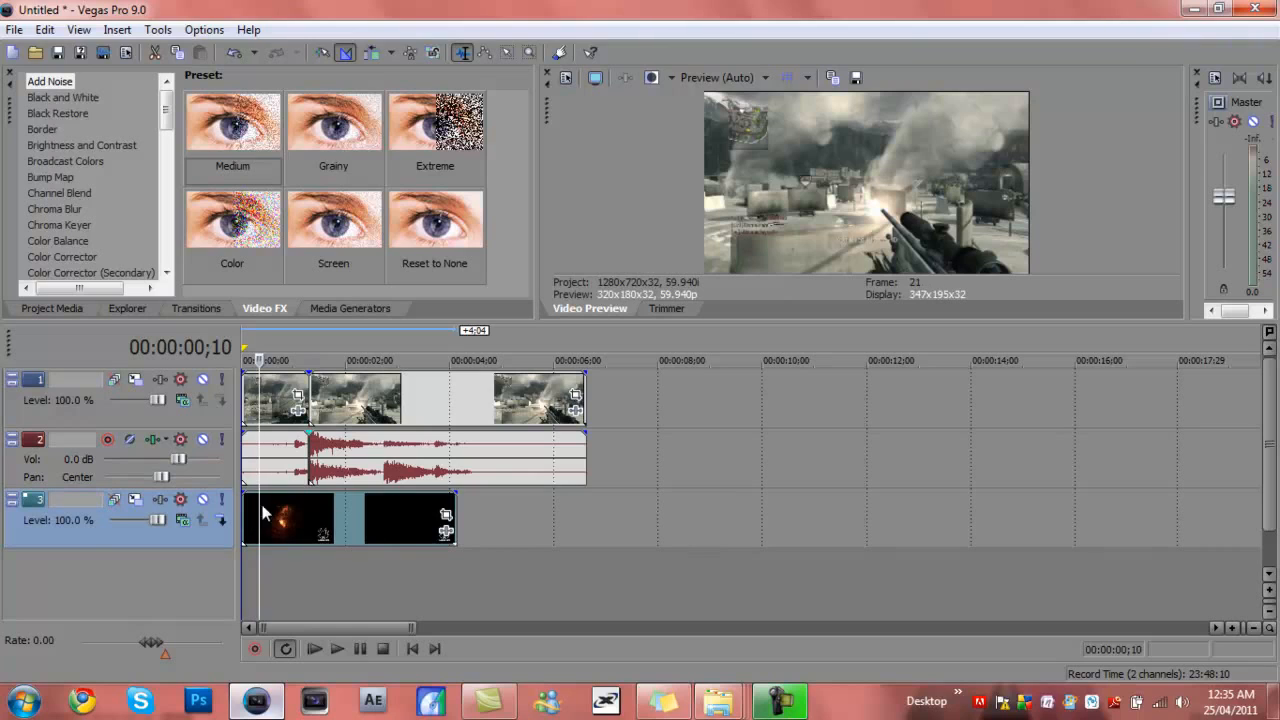
mouse_move(112, 500)
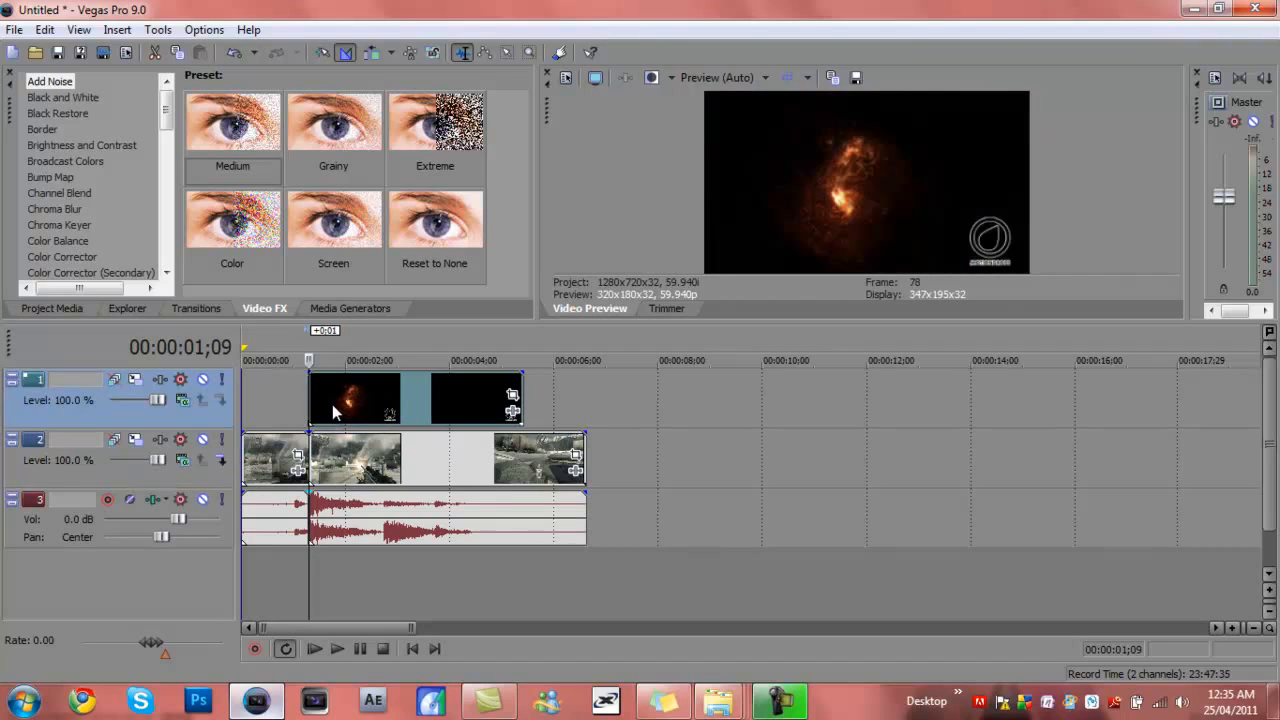
Step: Keep preview quality on Auto and set the FireRing track's compositing mode to Lighten
left_click(720, 78)
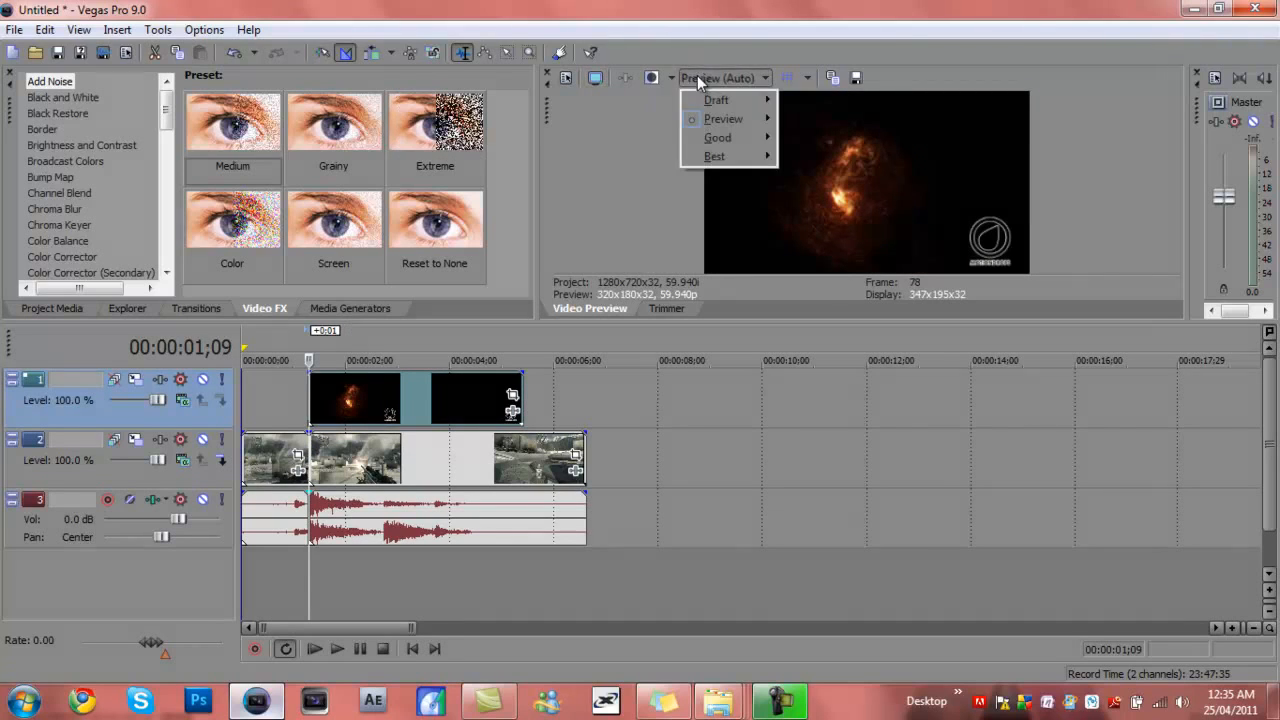
mouse_move(724, 118)
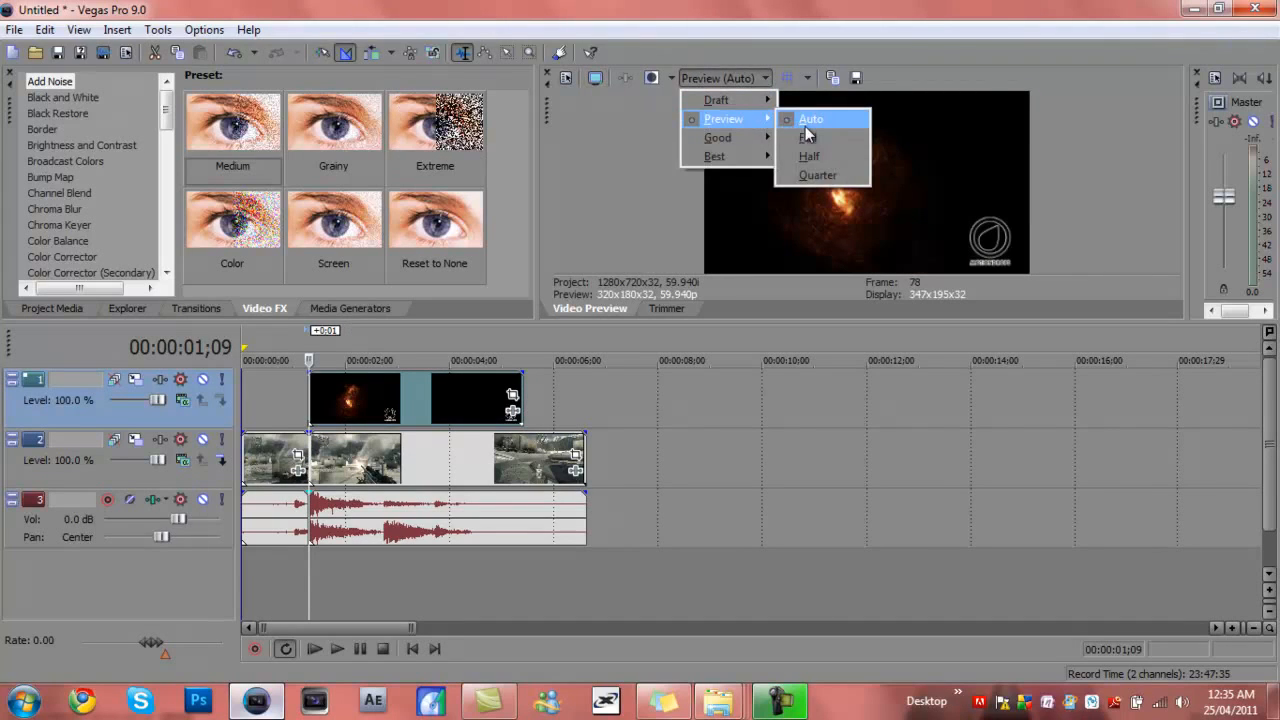
left_click(812, 120)
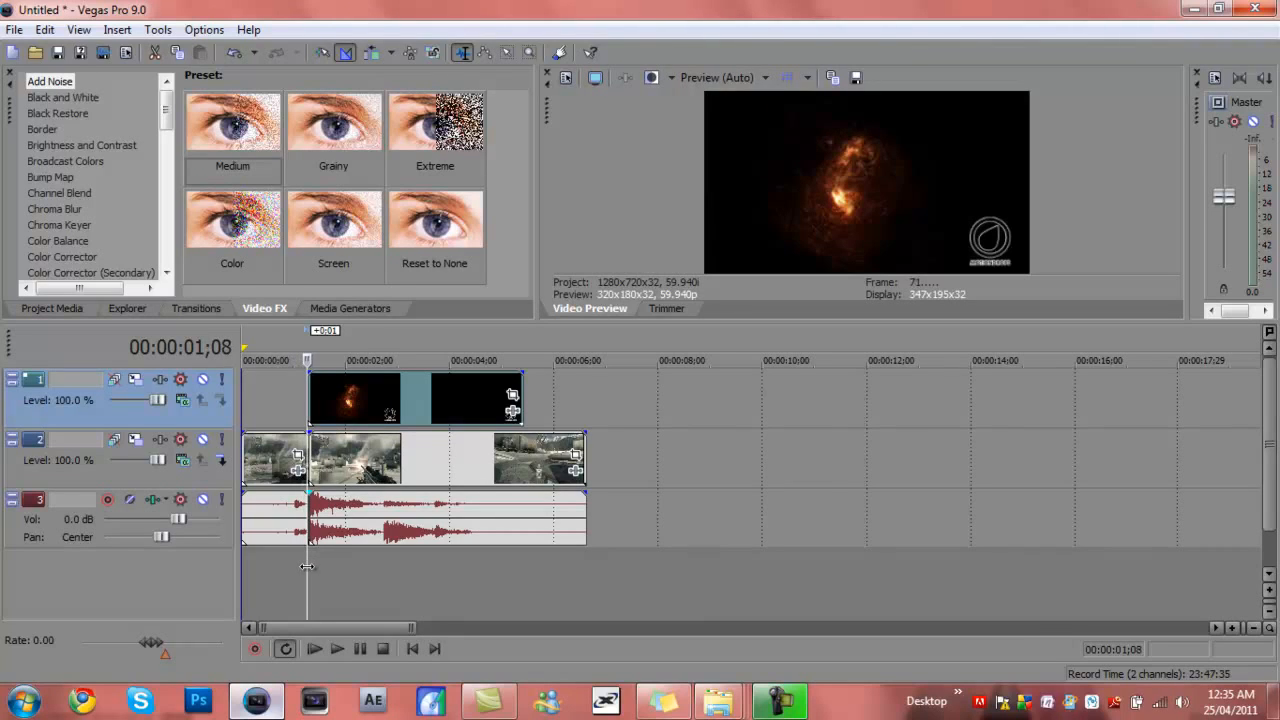
mouse_move(184, 400)
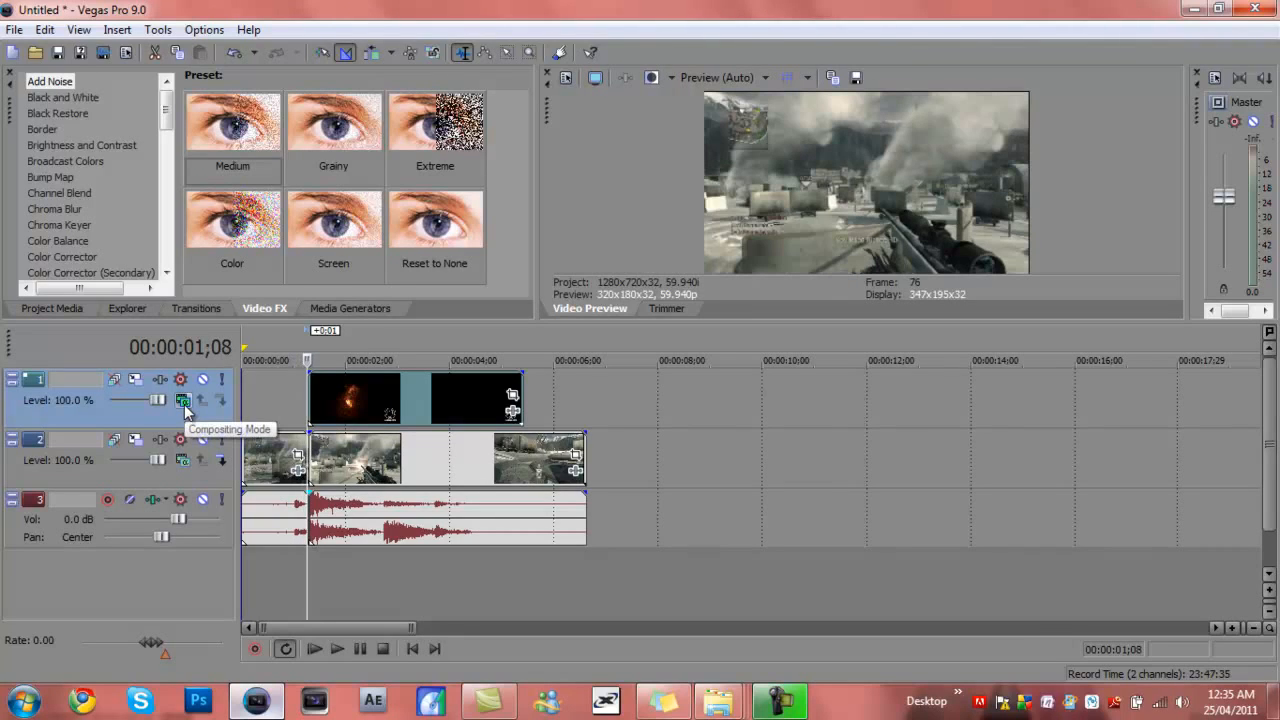
left_click(184, 400)
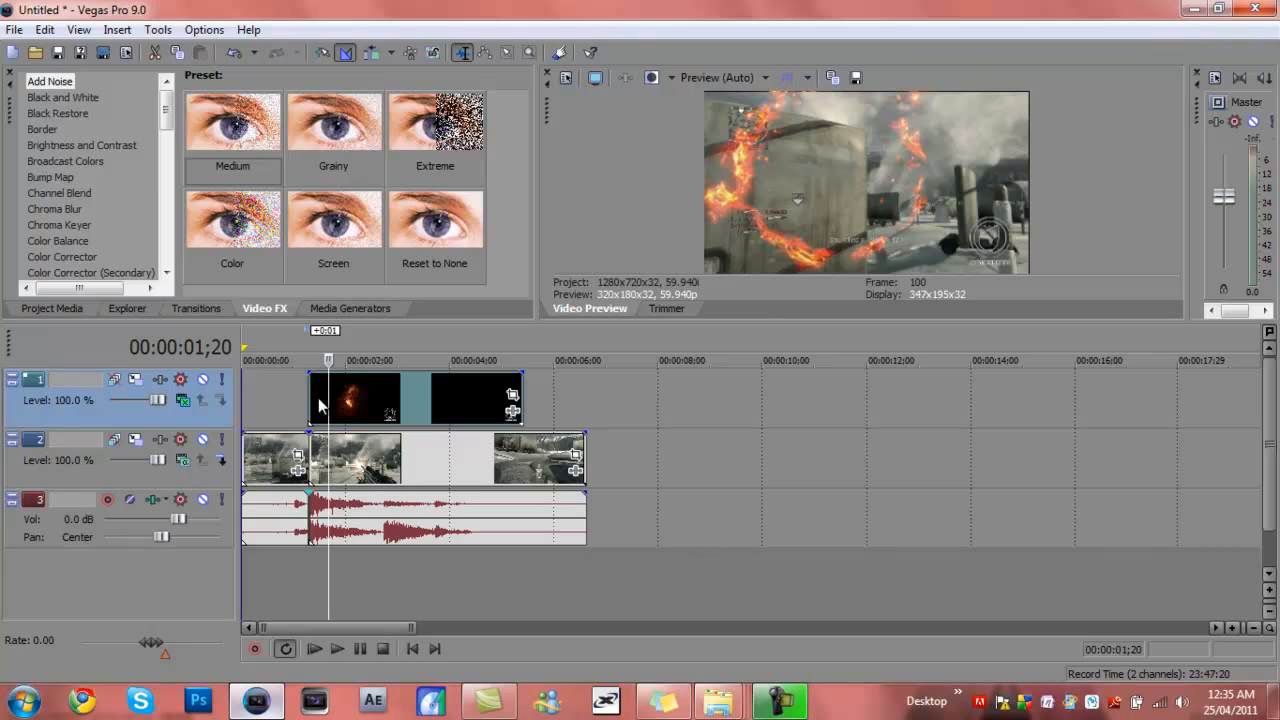
mouse_move(996, 244)
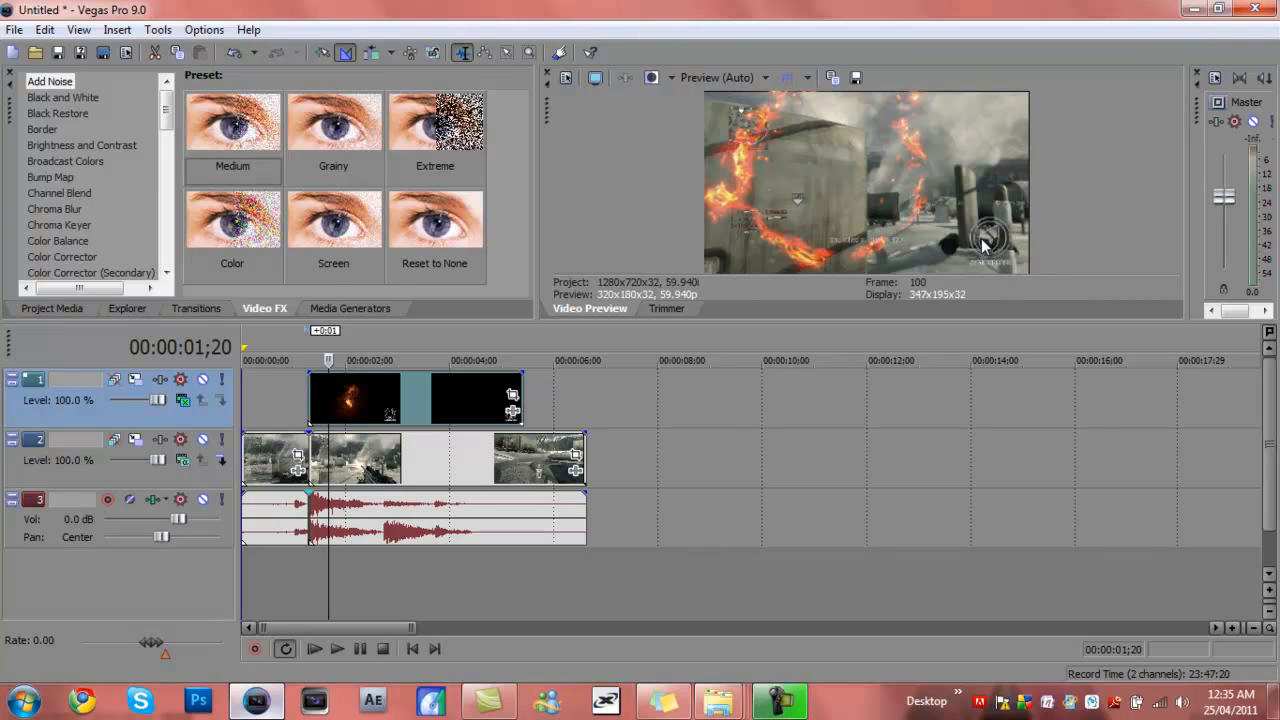
mouse_move(710, 250)
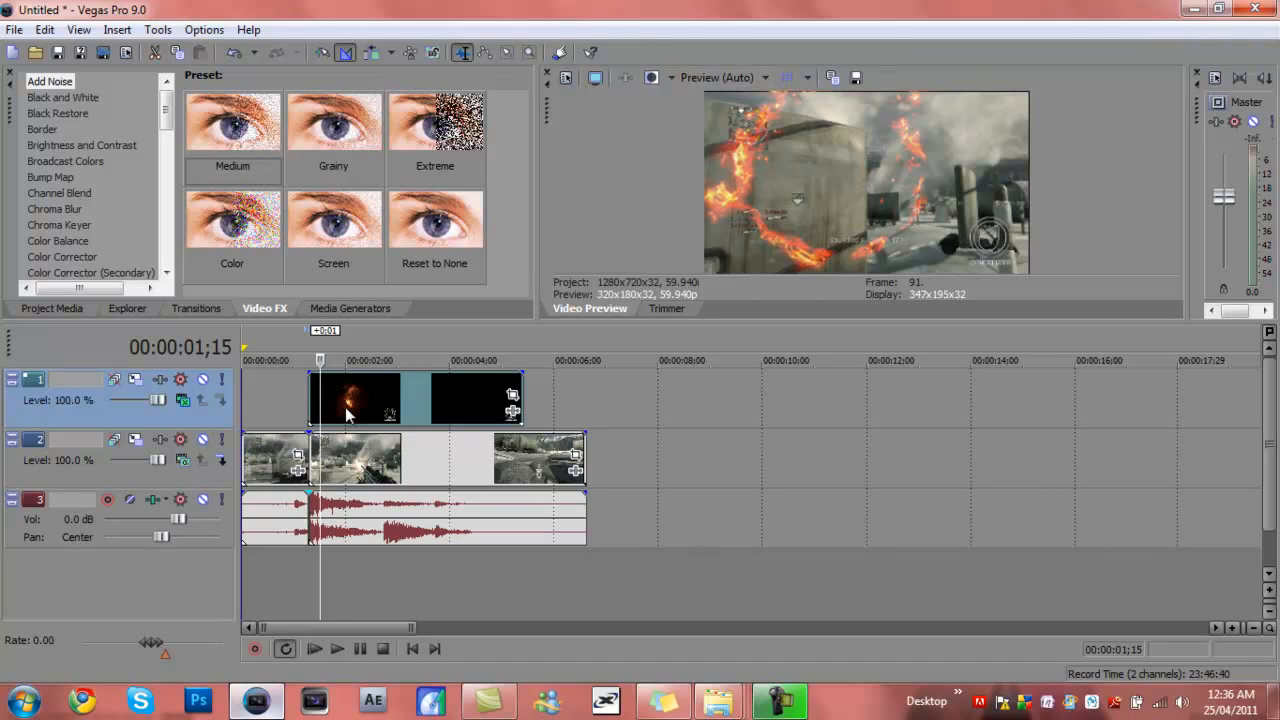
mouse_move(512, 396)
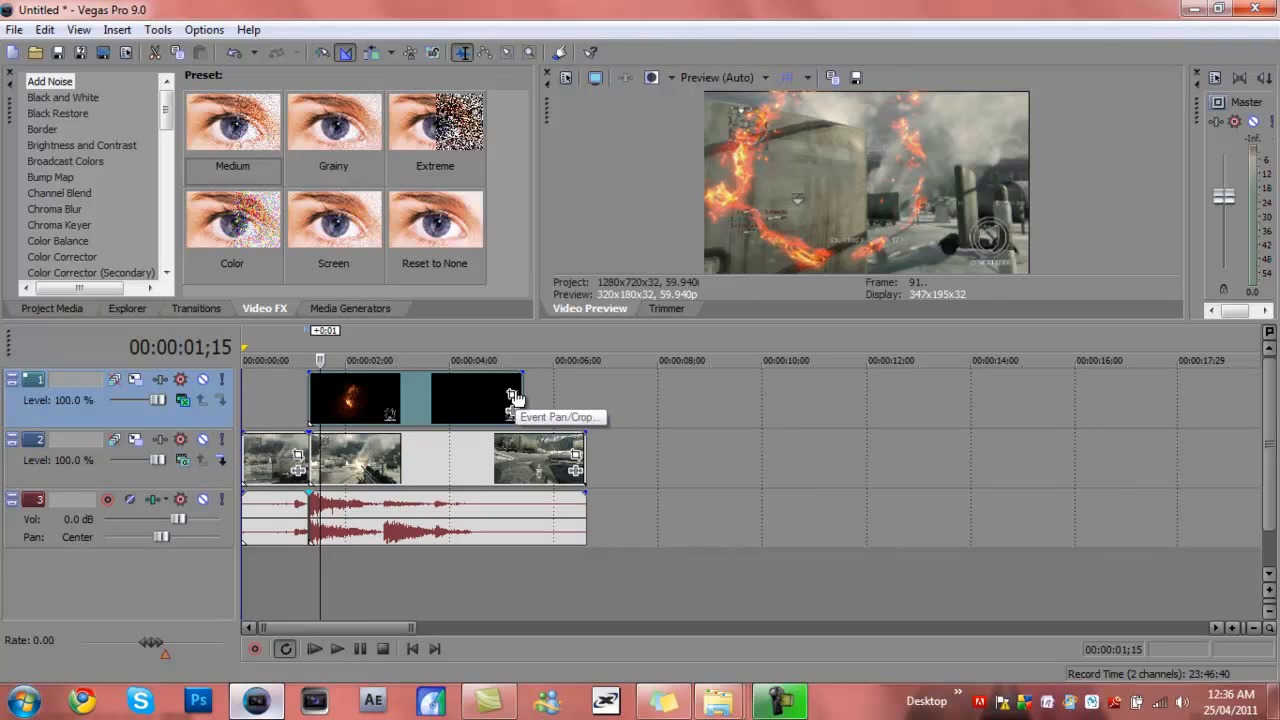
Step: In Event Pan/Crop, tighten the frame to enlarge the fire ring and shift it centered over the gunfire
left_click(508, 410)
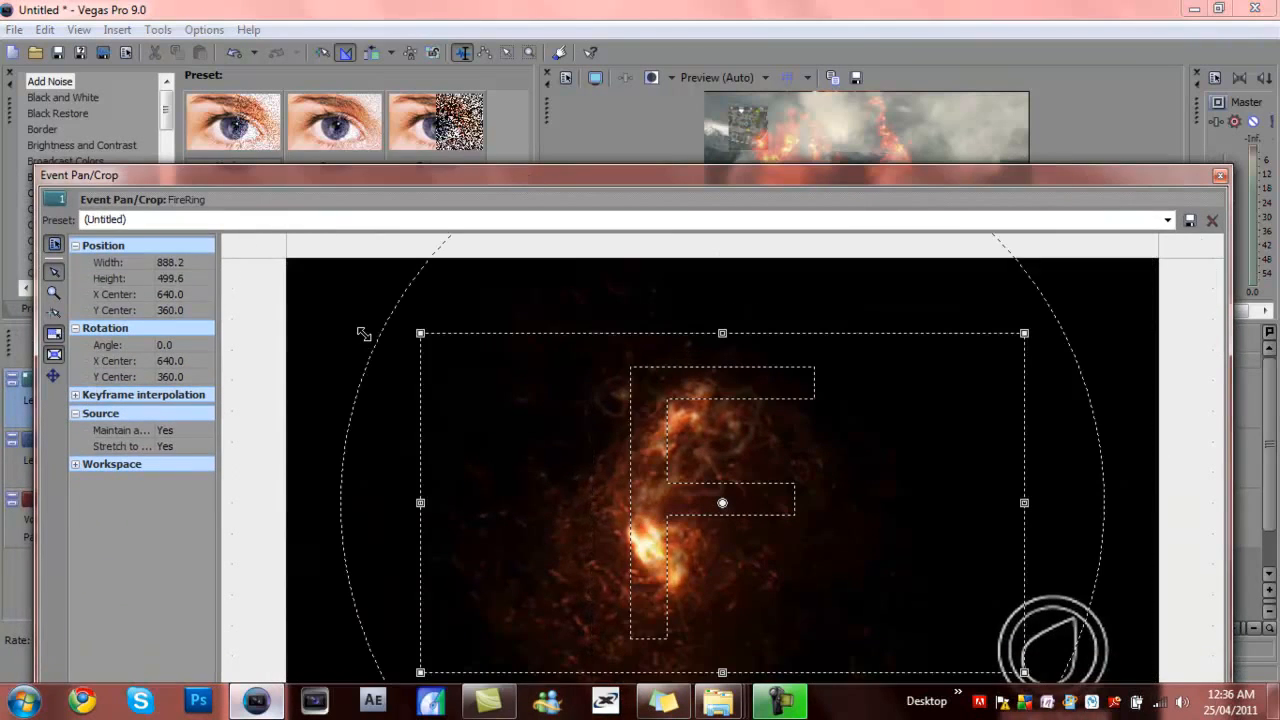
left_click_drag(420, 332, 446, 348)
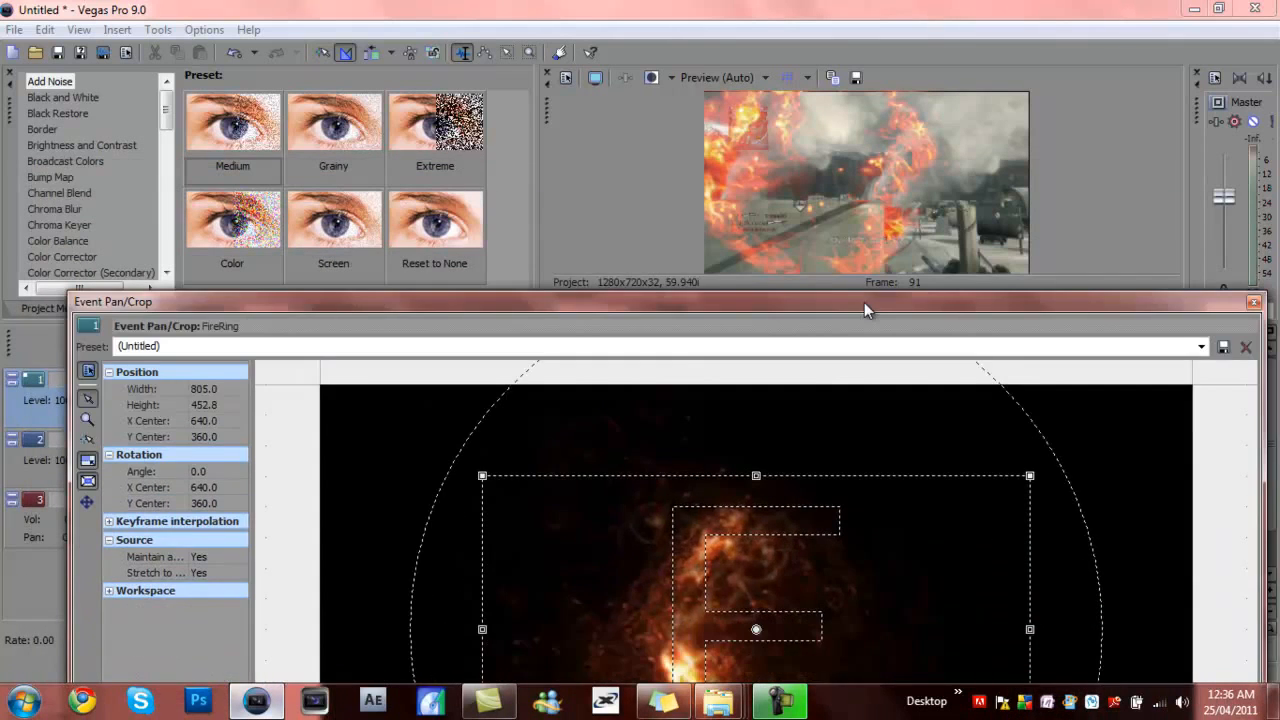
left_click_drag(866, 308, 884, 312)
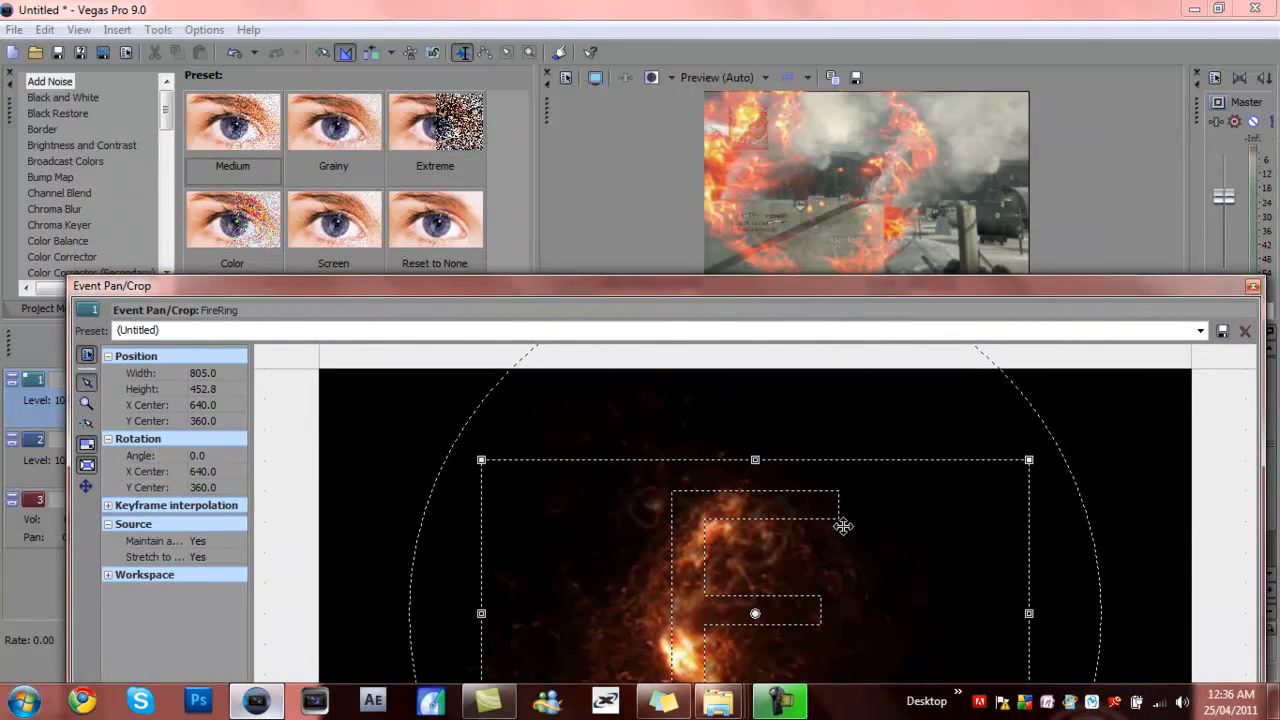
left_click_drag(844, 528, 840, 528)
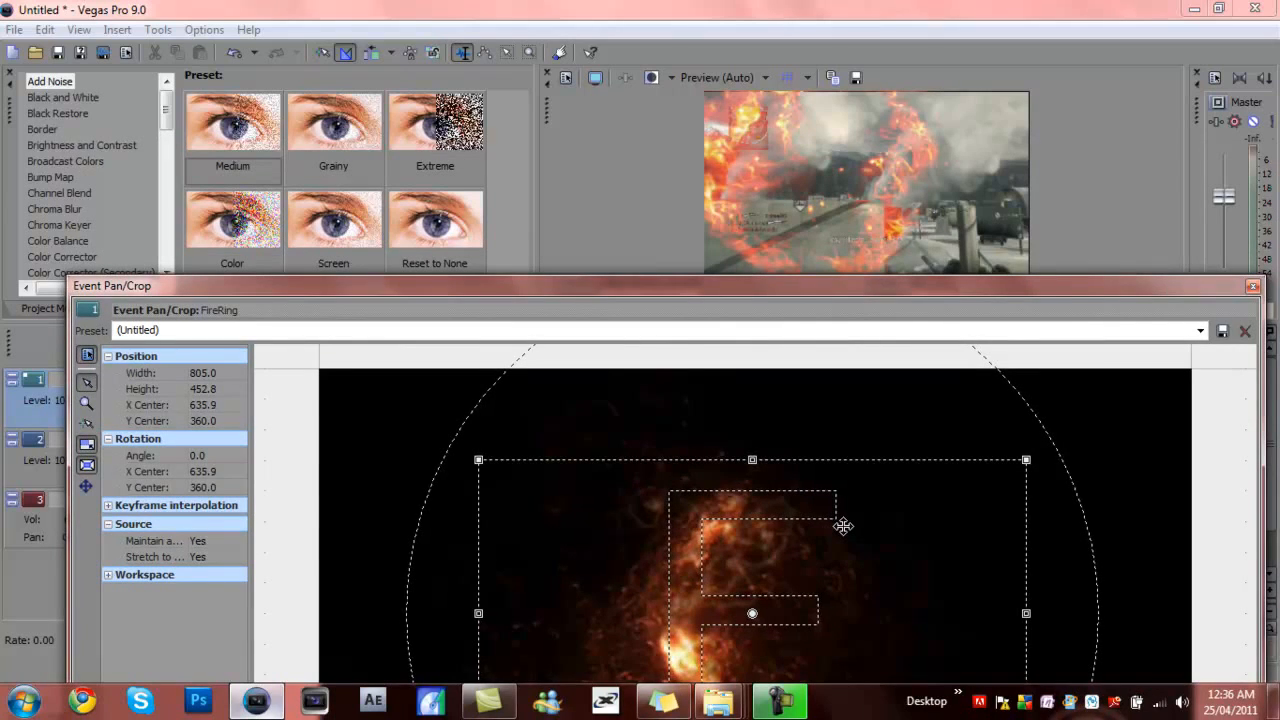
left_click_drag(844, 526, 830, 526)
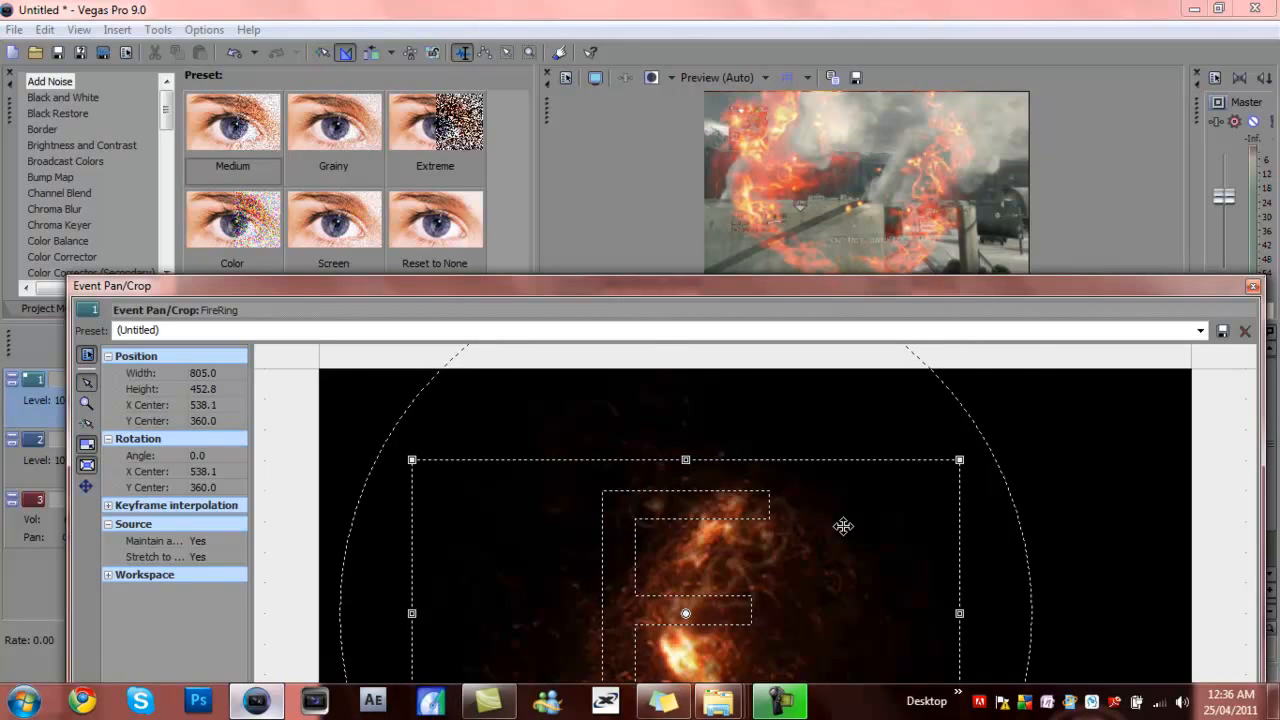
left_click_drag(684, 460, 682, 460)
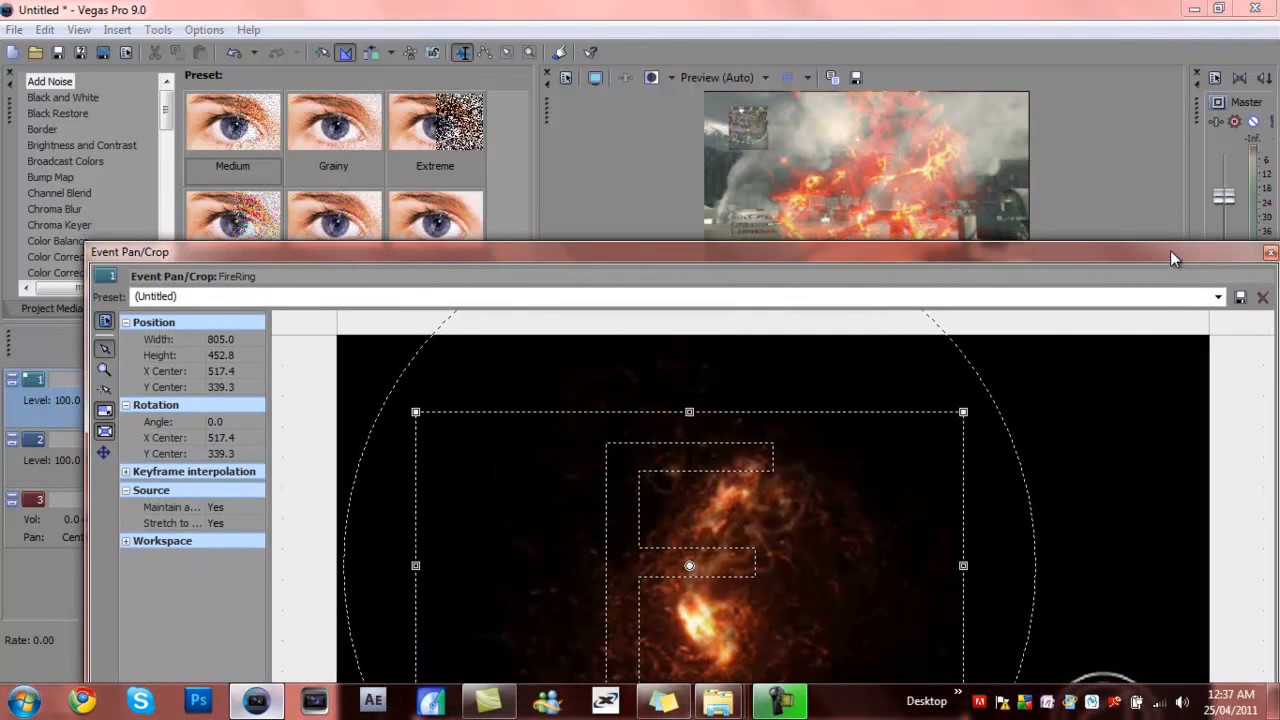
left_click(1268, 252)
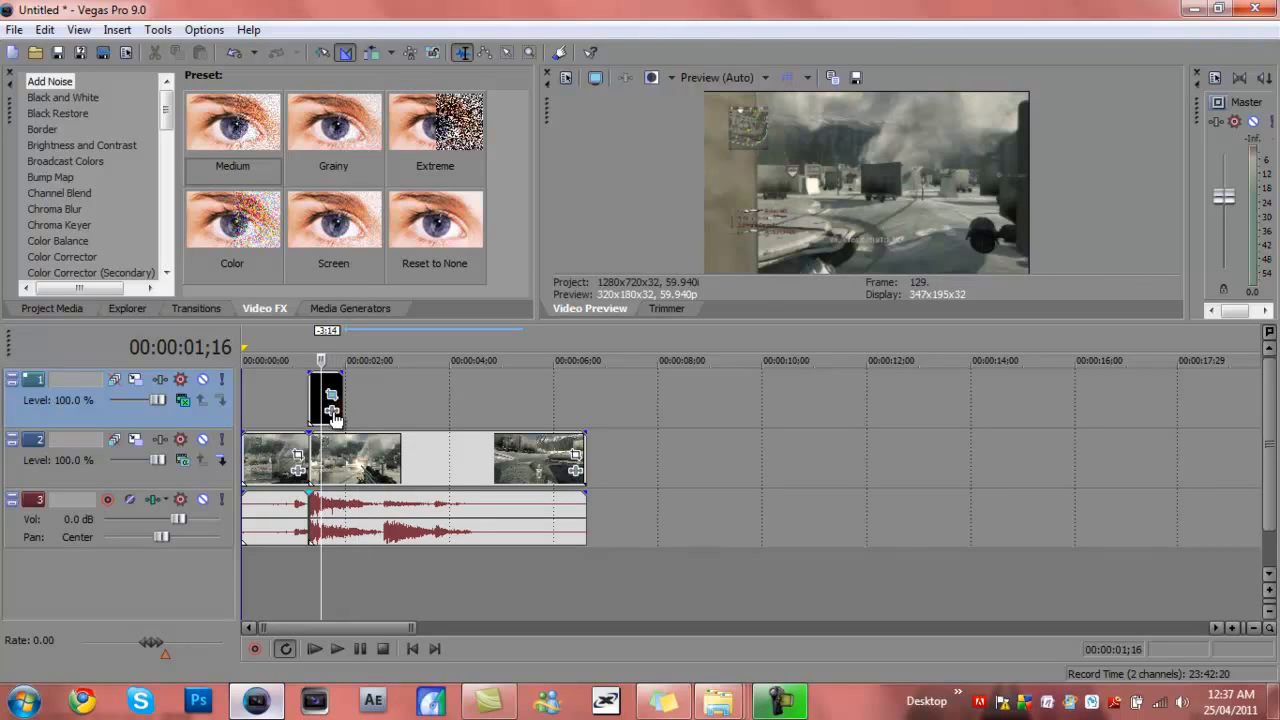
mouse_move(330, 398)
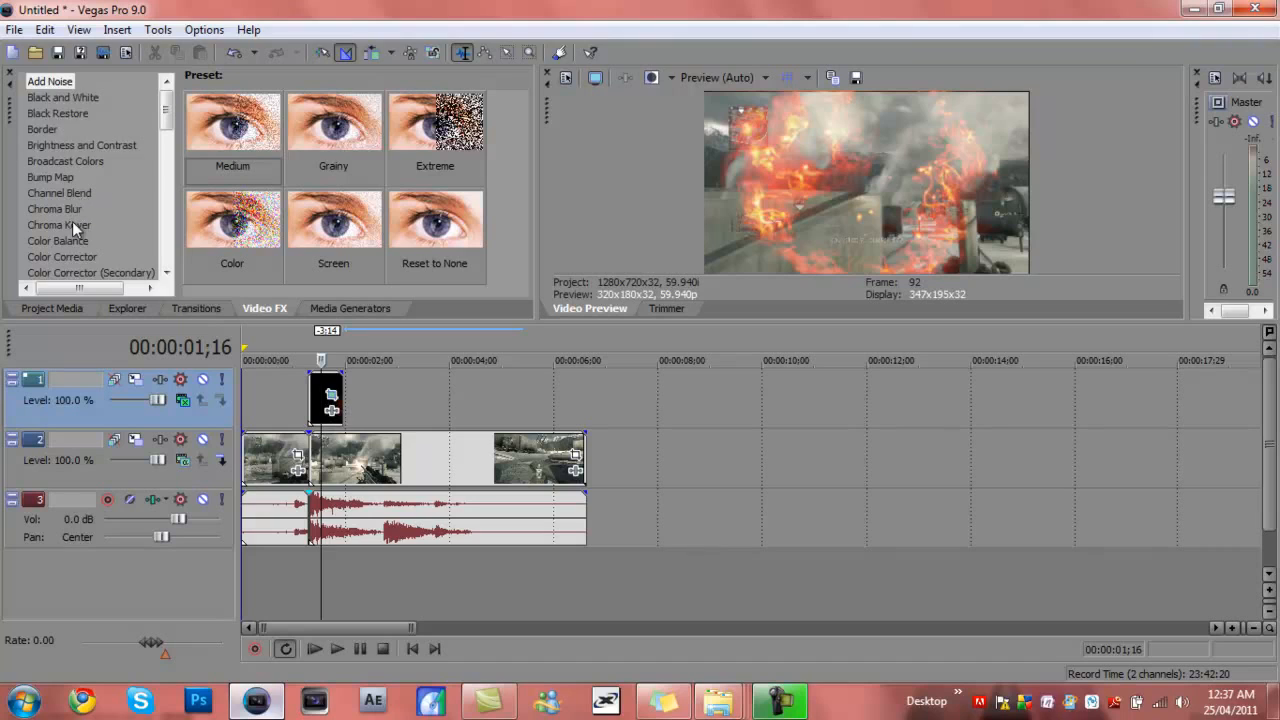
Step: Show the Color Balance presets in the Video FX list
left_click(56, 240)
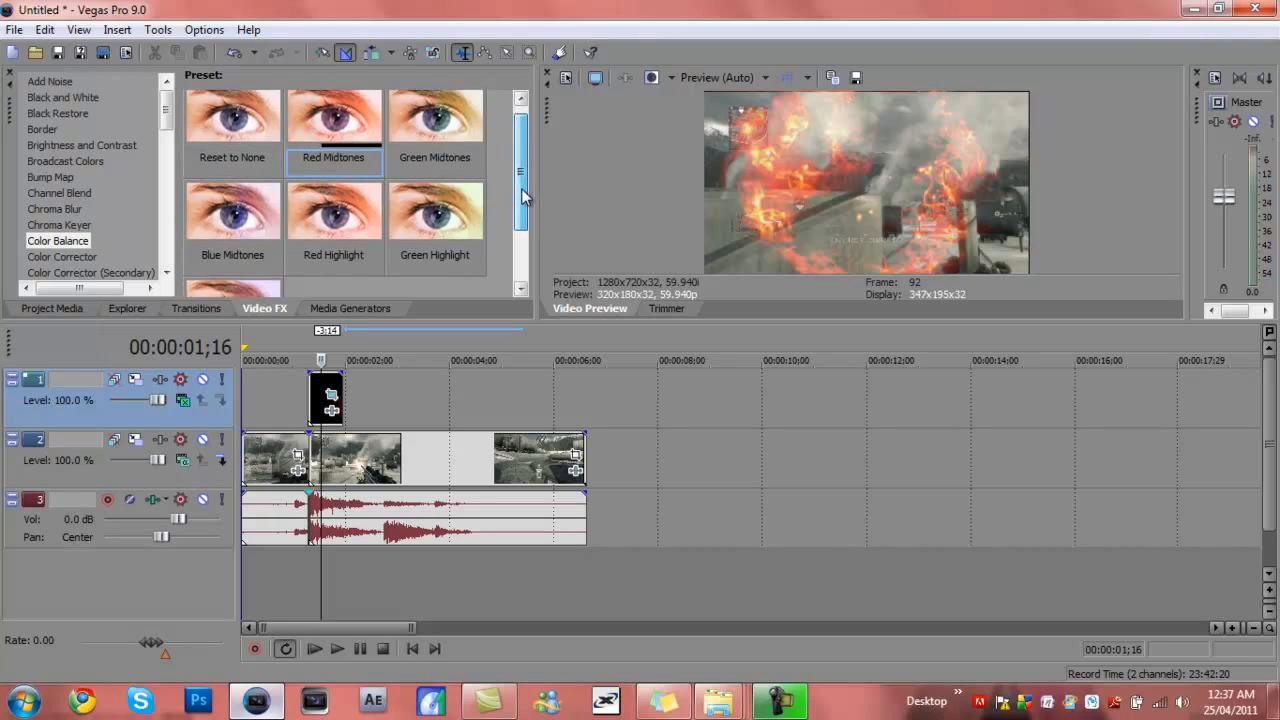
Step: Scroll through the Color Balance presets to find one for the FireRing event
scroll("down", 3)
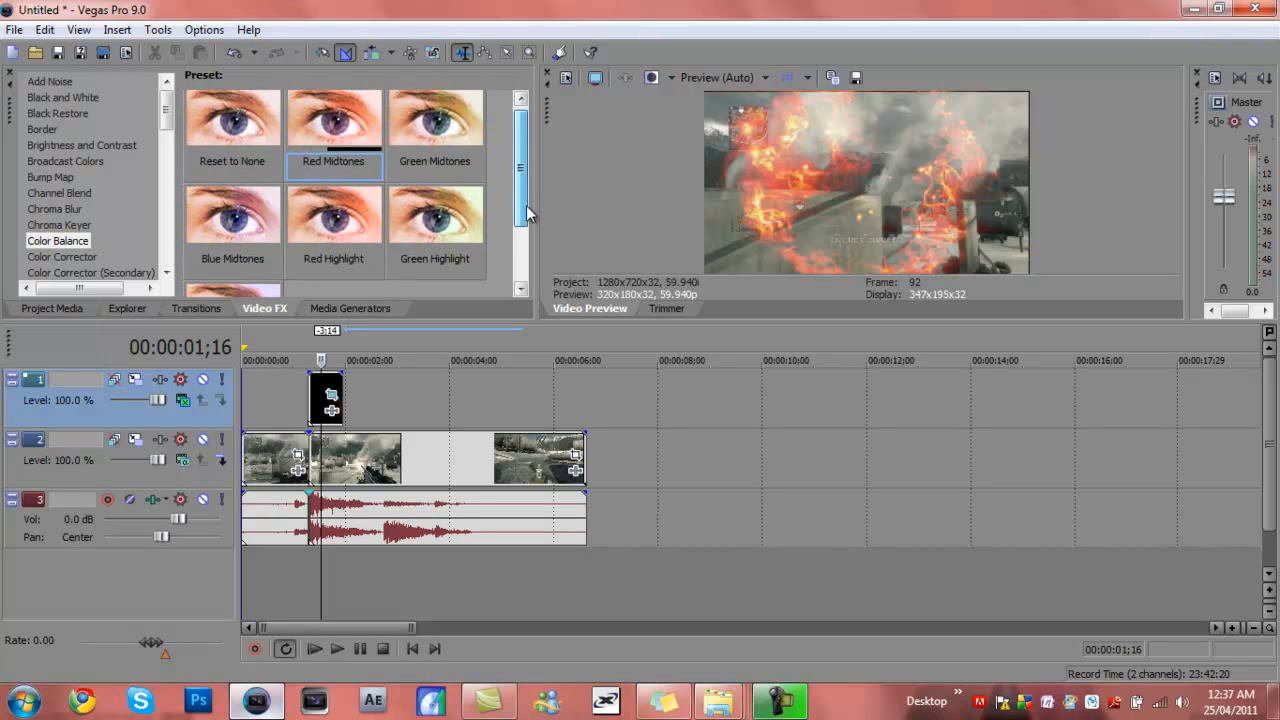
scroll("down", 3)
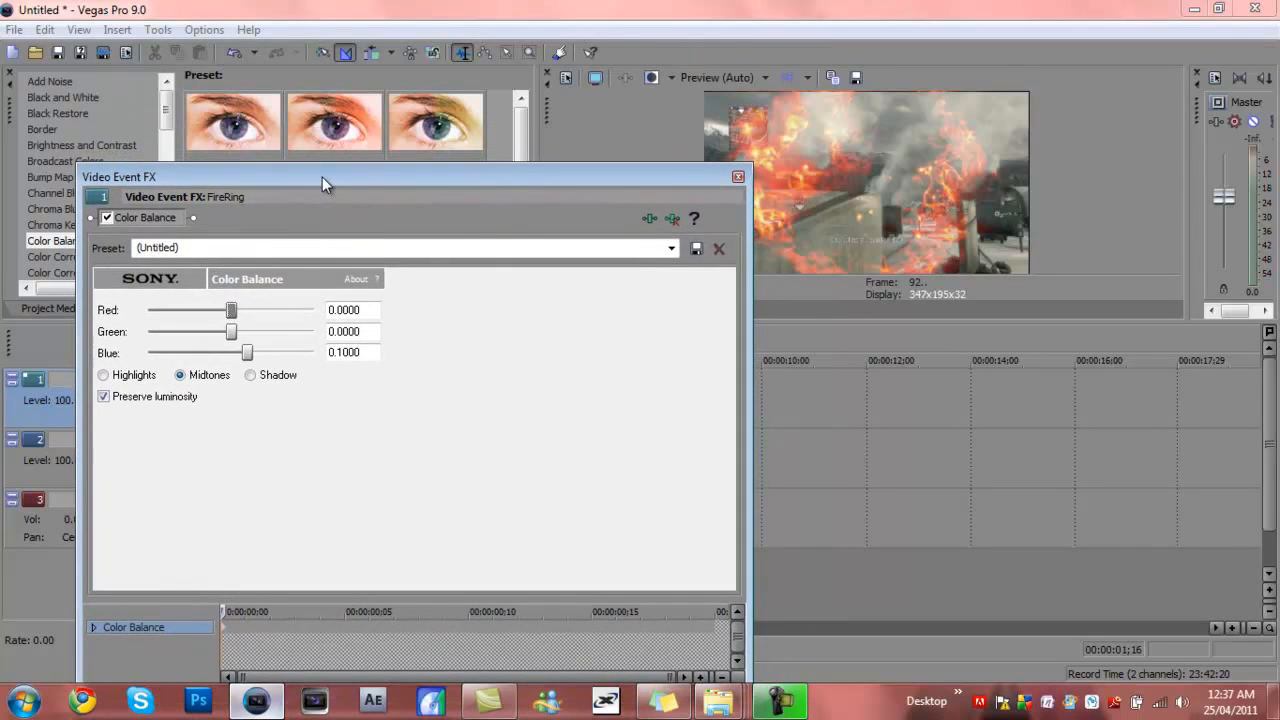
Step: Raise the midtone Blue balance to its maximum of 0.5
left_click_drag(248, 352, 218, 352)
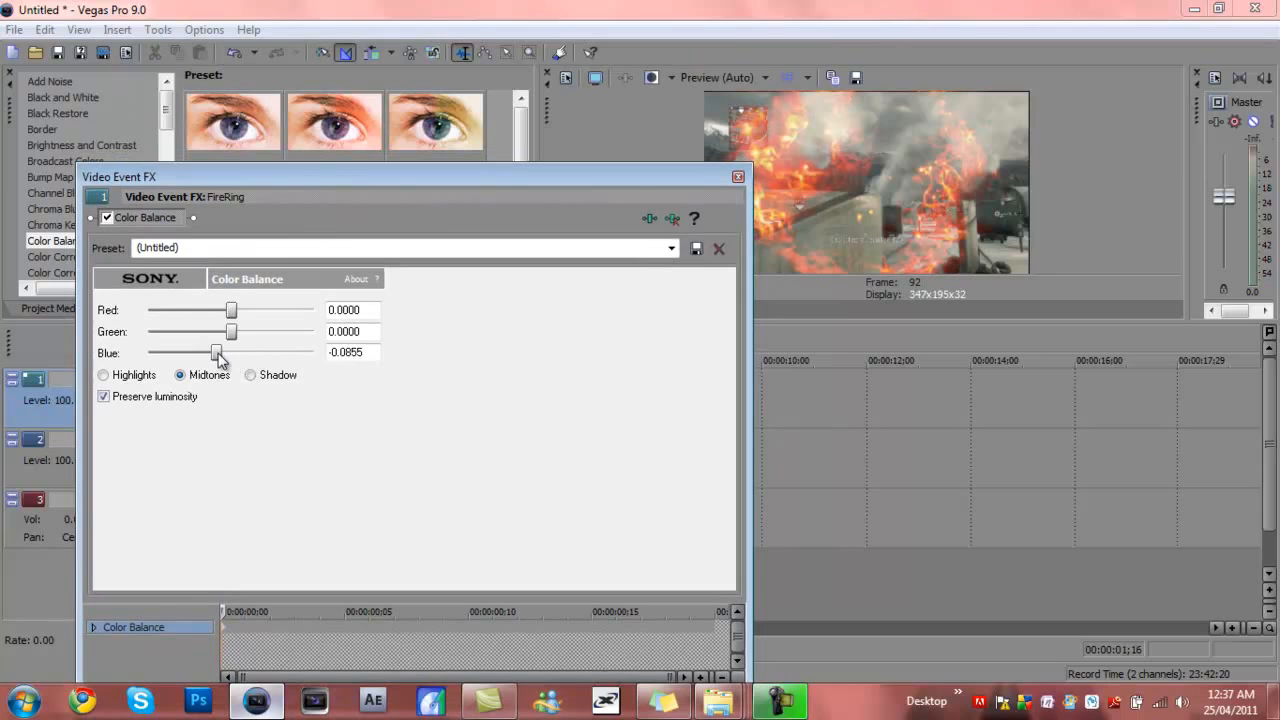
left_click_drag(218, 352, 278, 352)
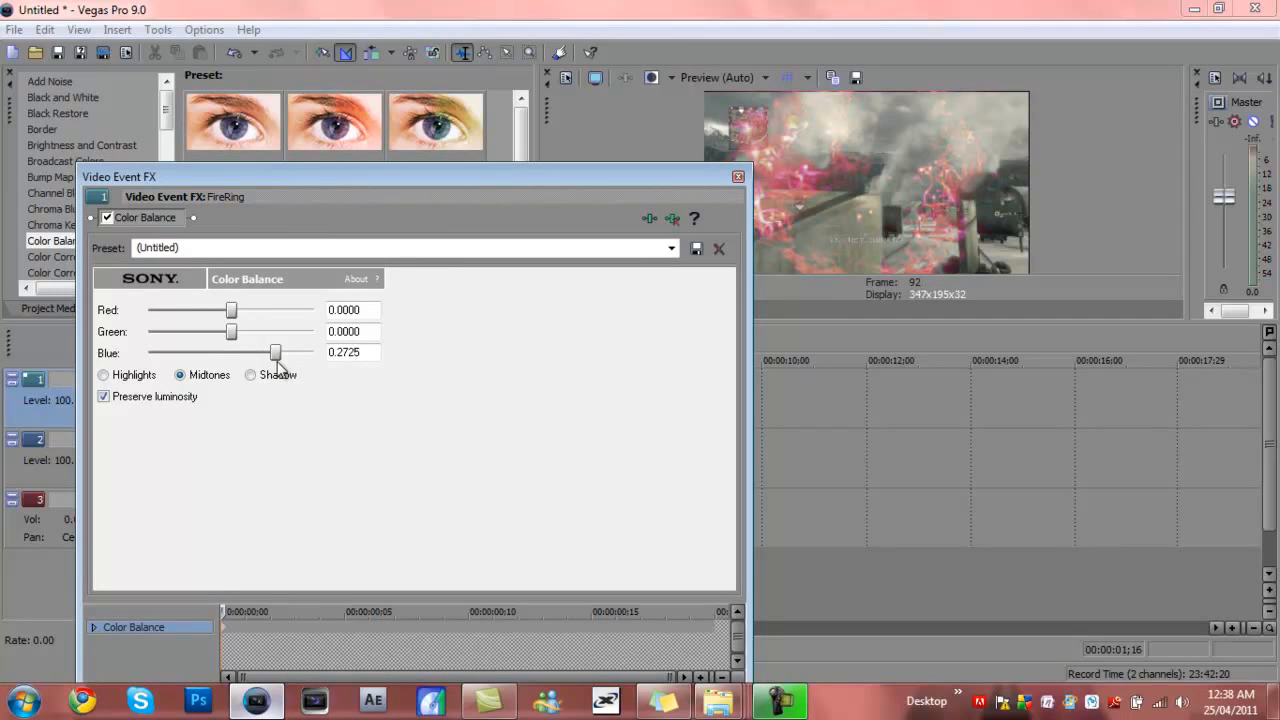
left_click_drag(276, 352, 314, 352)
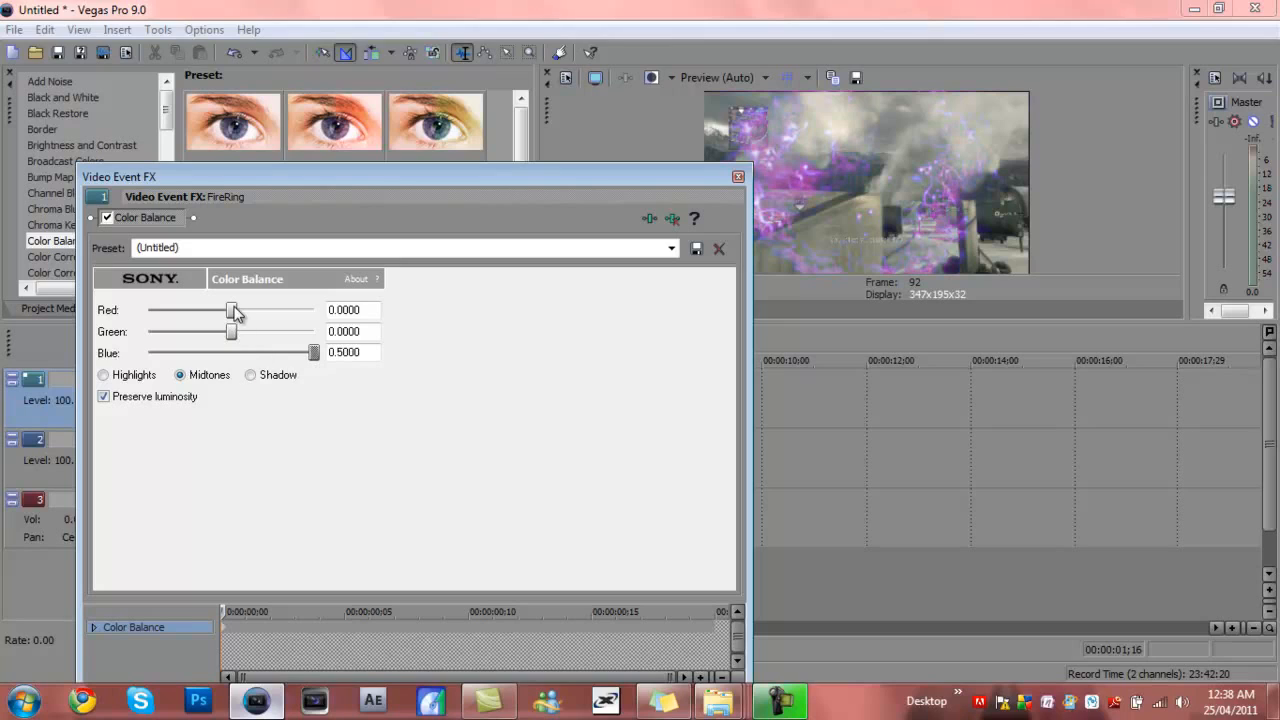
Step: Lower Red to about -0.16, keep Green near 0, and close Video Event FX
left_click_drag(232, 312, 256, 312)
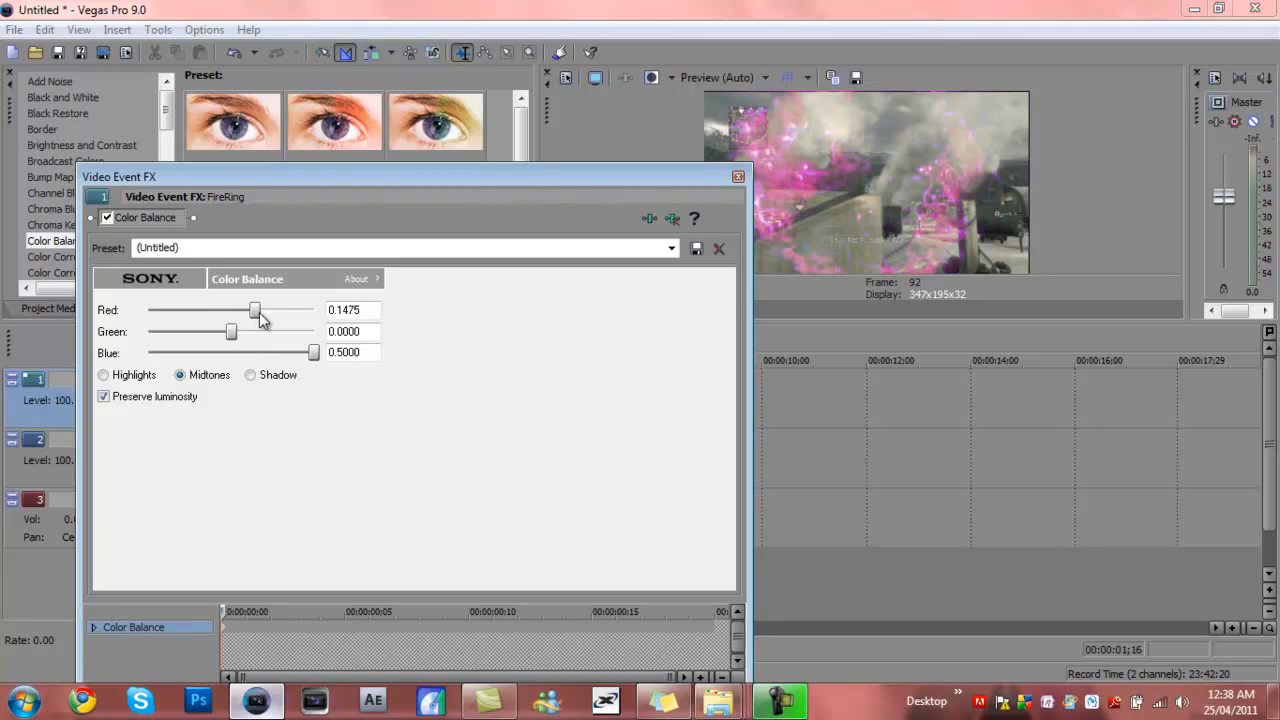
left_click_drag(256, 310, 200, 310)
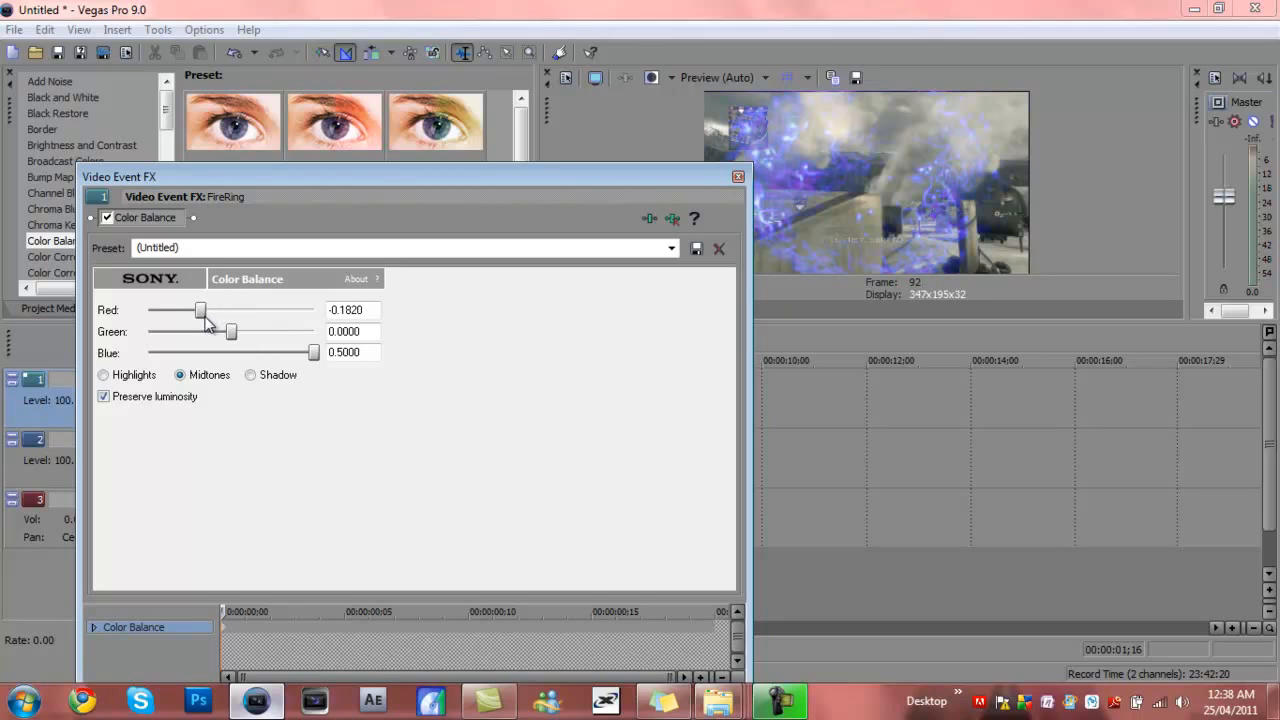
left_click_drag(230, 332, 218, 332)
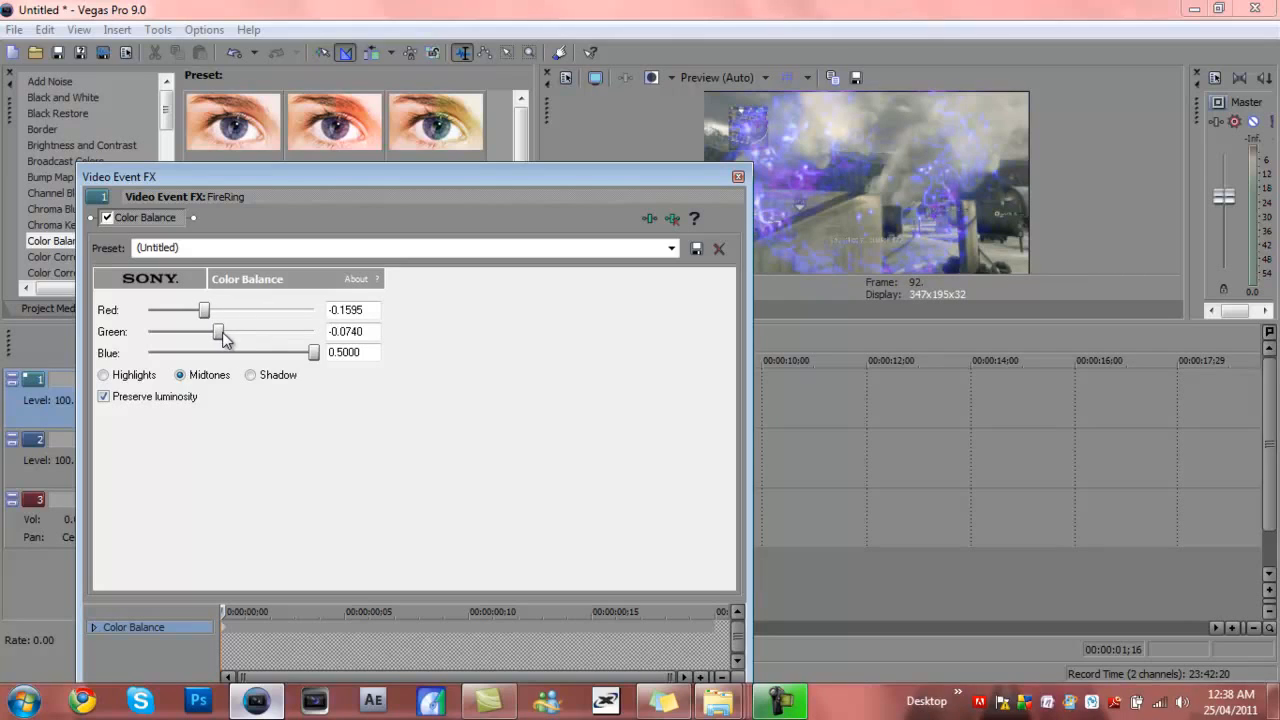
left_click_drag(218, 332, 212, 332)
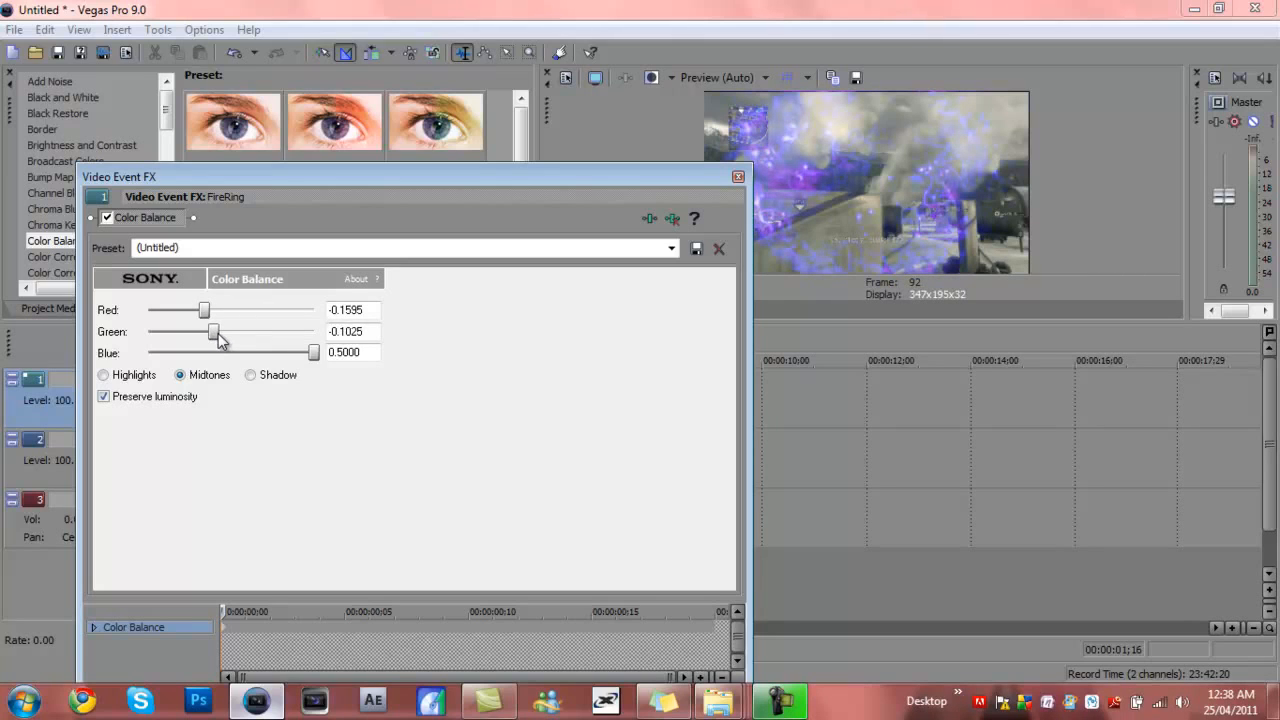
left_click_drag(210, 332, 228, 332)
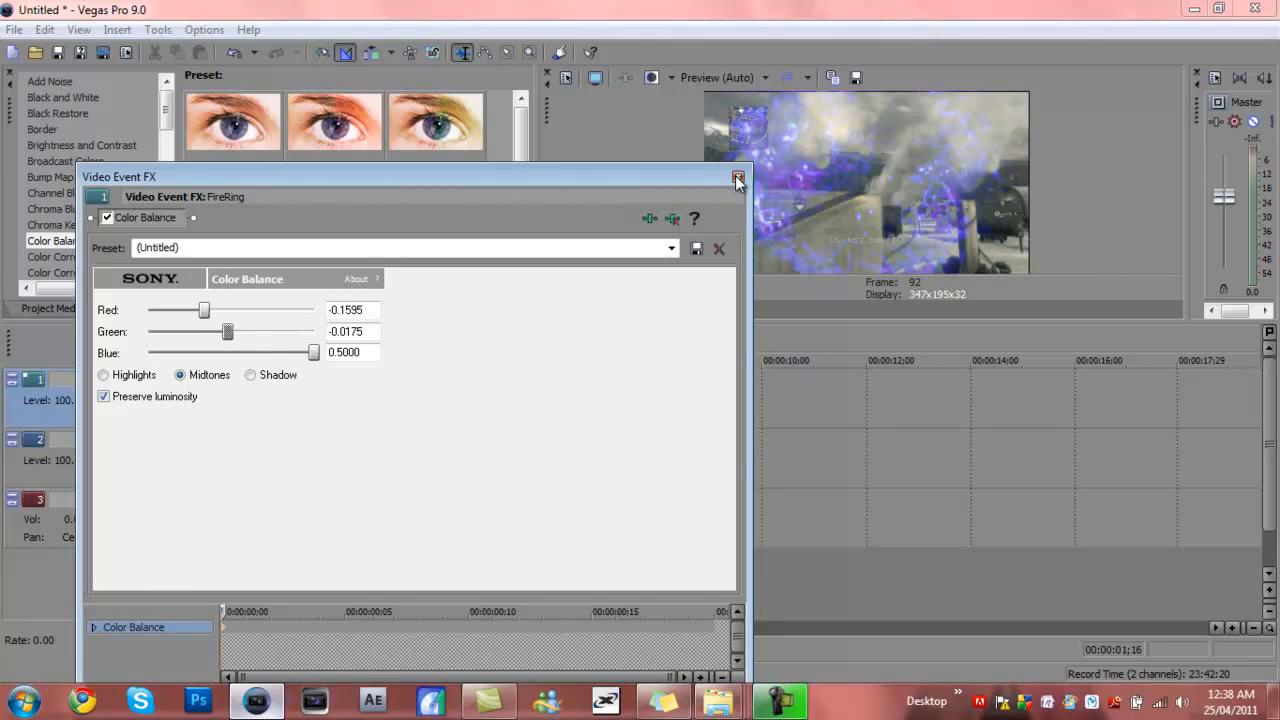
left_click(738, 176)
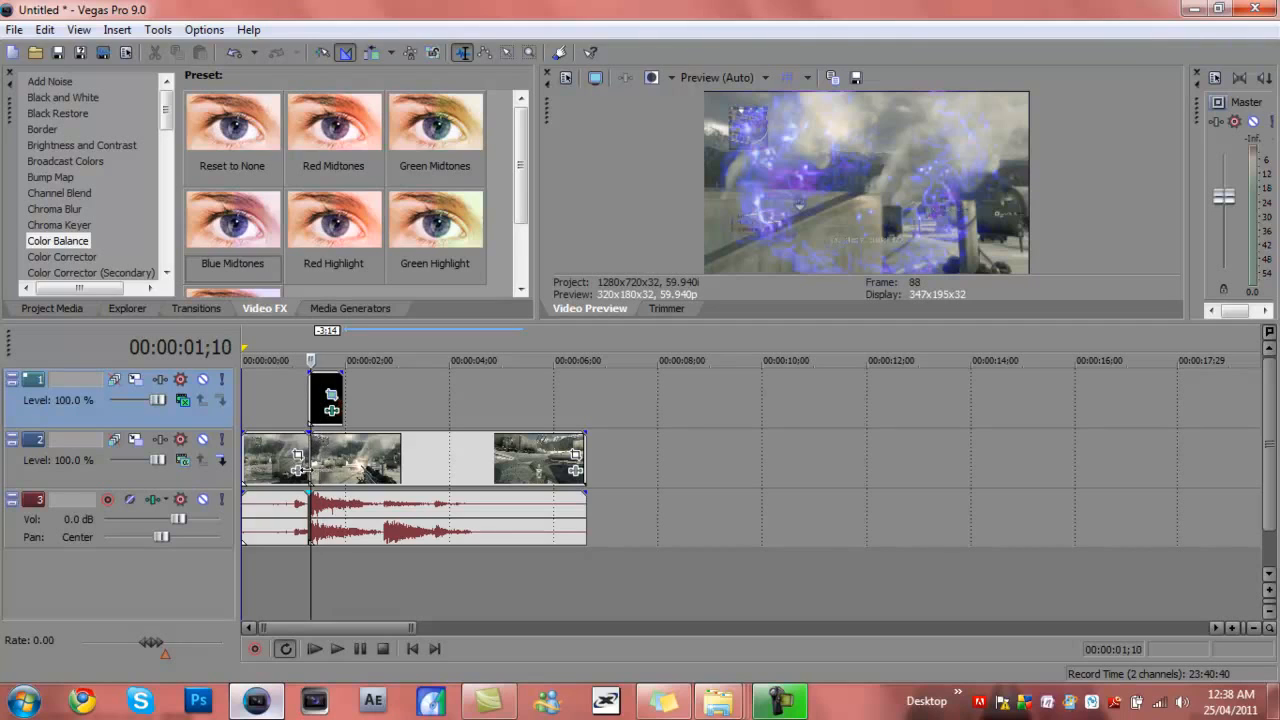